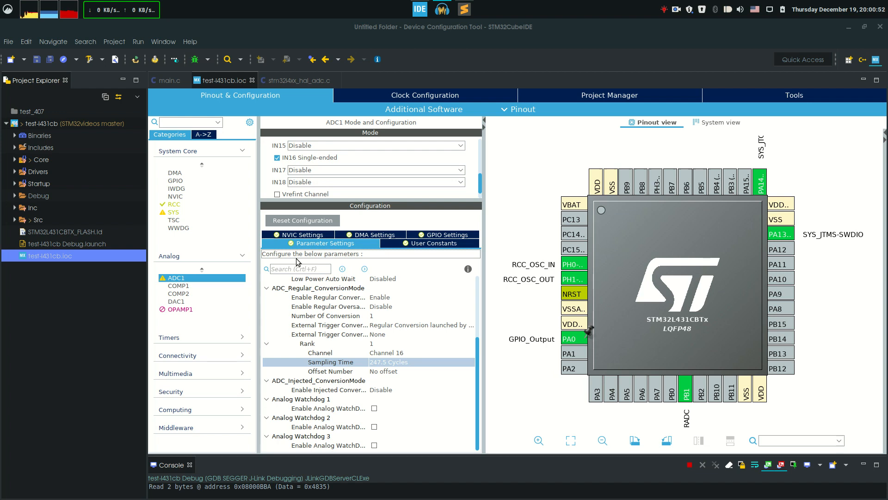
{"action": "mouse_move", "coordinate": [707, 285]}
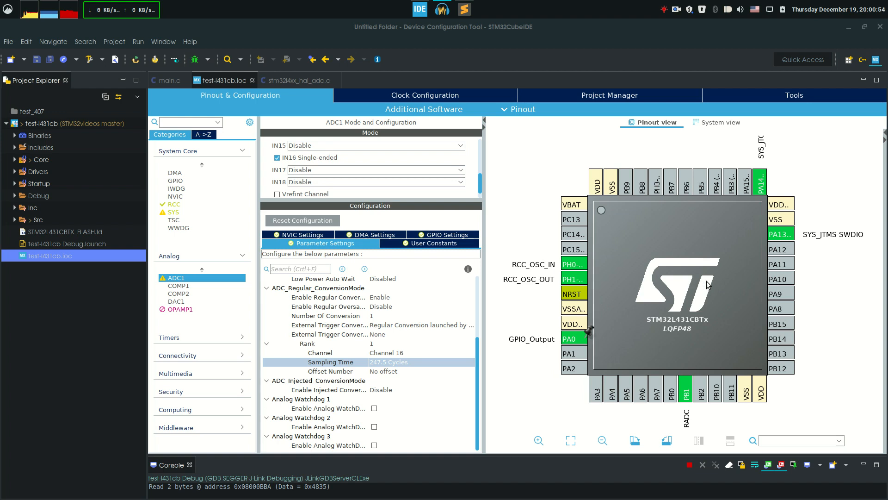
{"action": "mouse_move", "coordinate": [721, 288]}
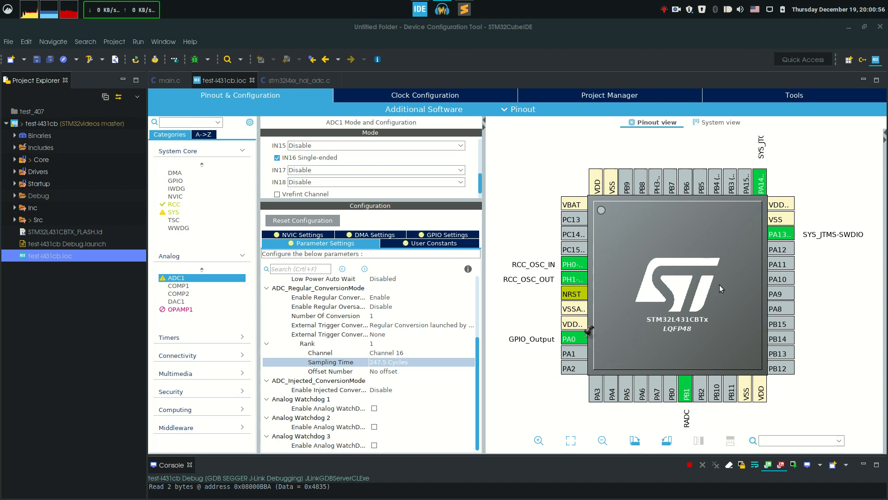
{"action": "mouse_move", "coordinate": [685, 390]}
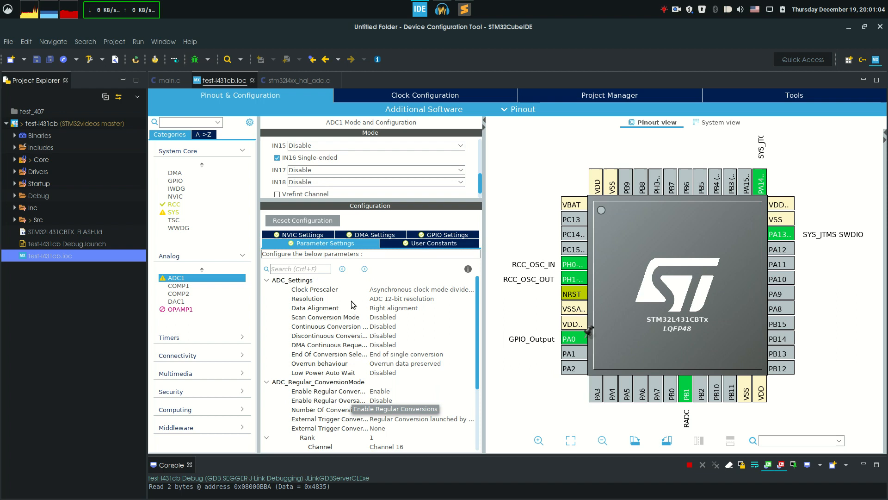
Keep the ADC1 channel 16 Rank 1 sampling time at 247.5 Cycles
{"action": "scroll", "scroll_direction": "down", "scroll_amount": 3}
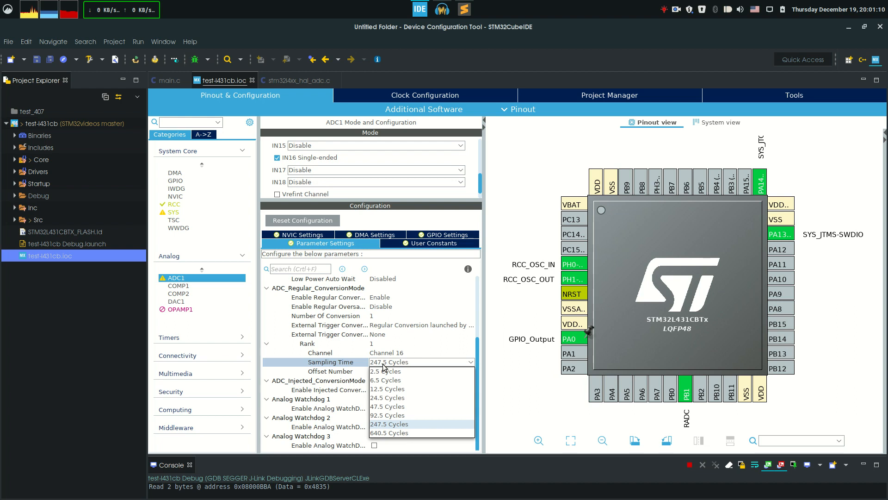
{"action": "left_click", "coordinate": [388, 424]}
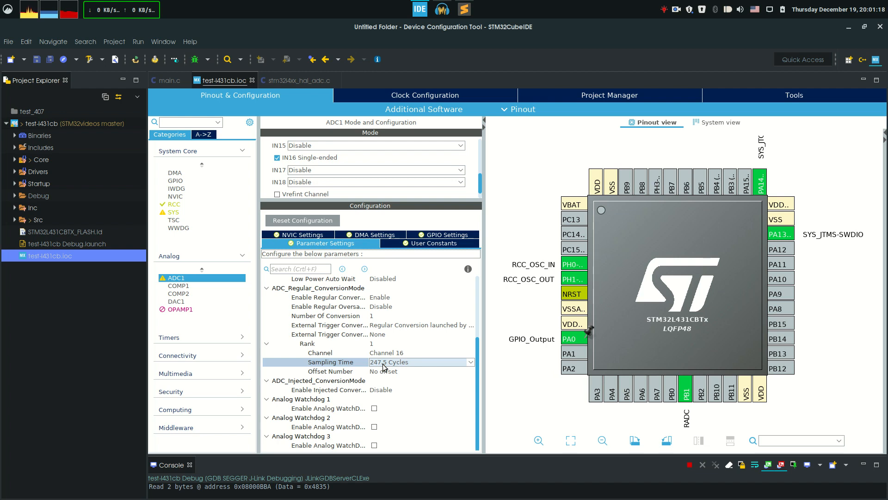
{"action": "mouse_move", "coordinate": [500, 365]}
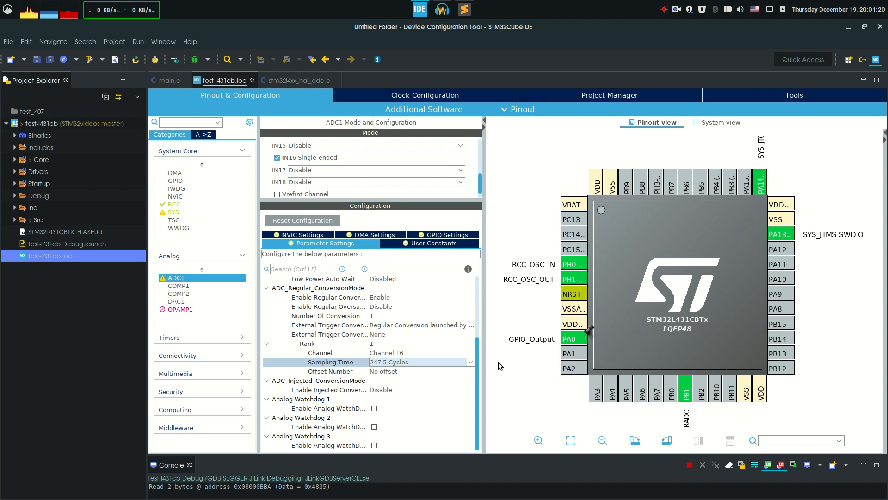
{"action": "mouse_move", "coordinate": [505, 375]}
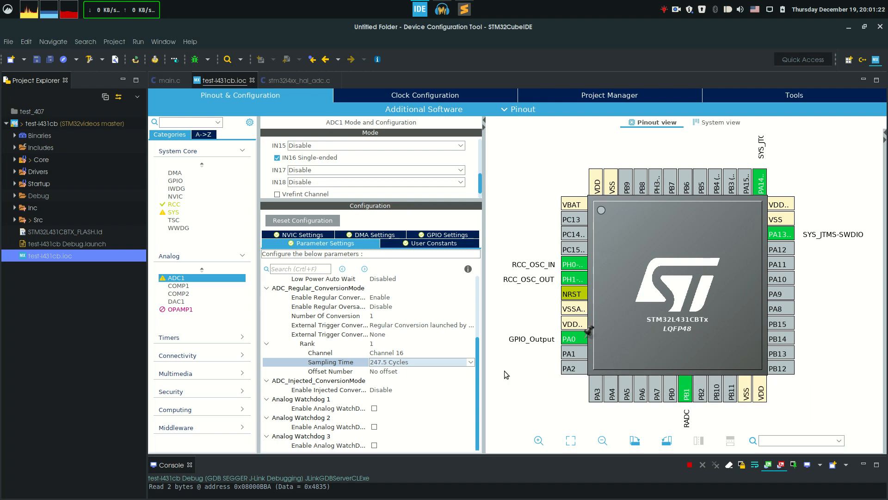
{"action": "mouse_move", "coordinate": [523, 365]}
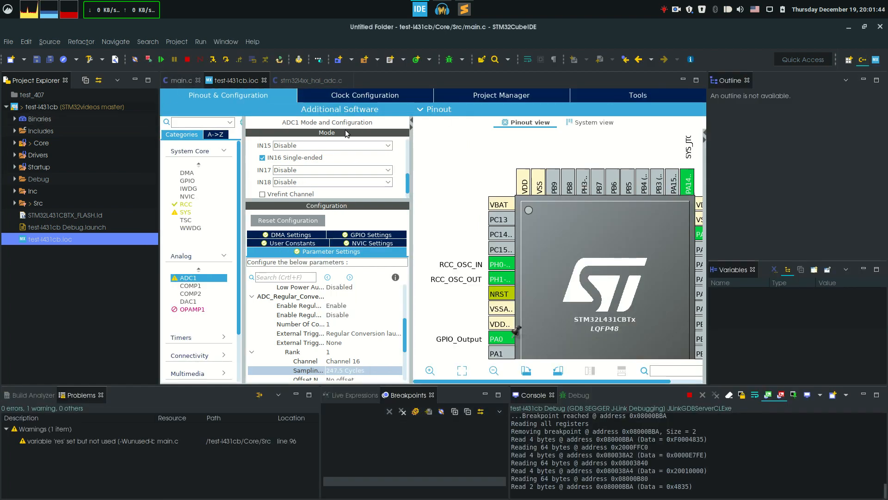
Review main.c's variable declarations and the HAL_ADC_Start error check
{"action": "left_click", "coordinate": [178, 80]}
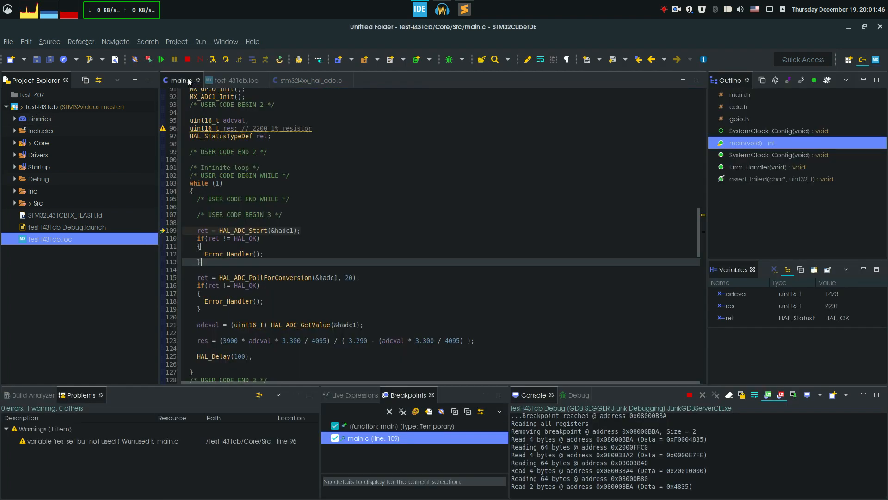
{"action": "scroll", "scroll_direction": "up", "scroll_amount": 3}
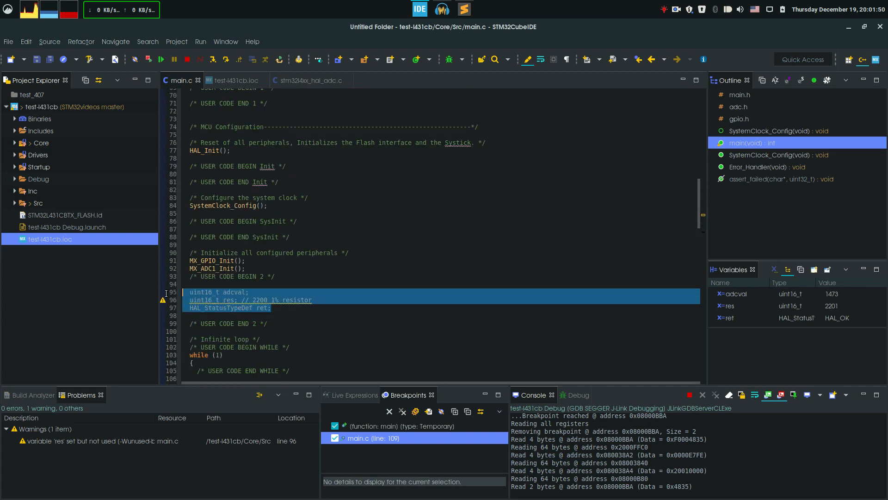
{"action": "left_click", "coordinate": [271, 307]}
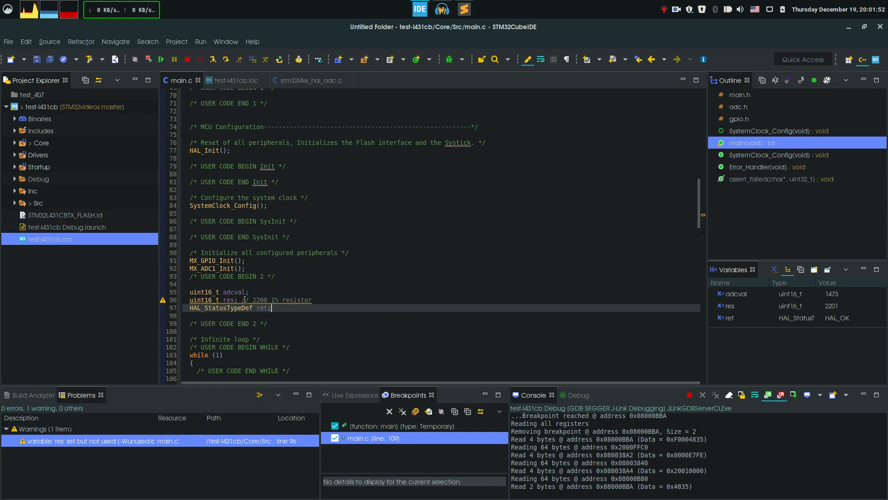
{"action": "mouse_move", "coordinate": [221, 300]}
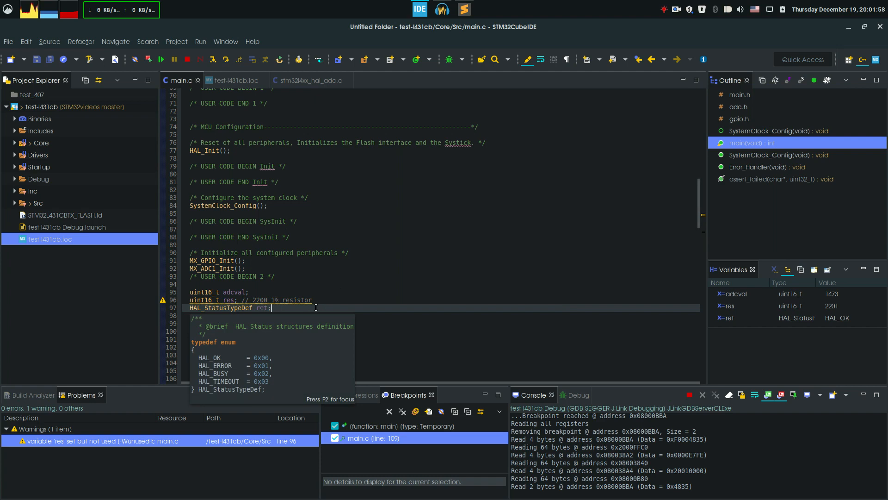
{"action": "scroll", "scroll_direction": "down", "scroll_amount": 3}
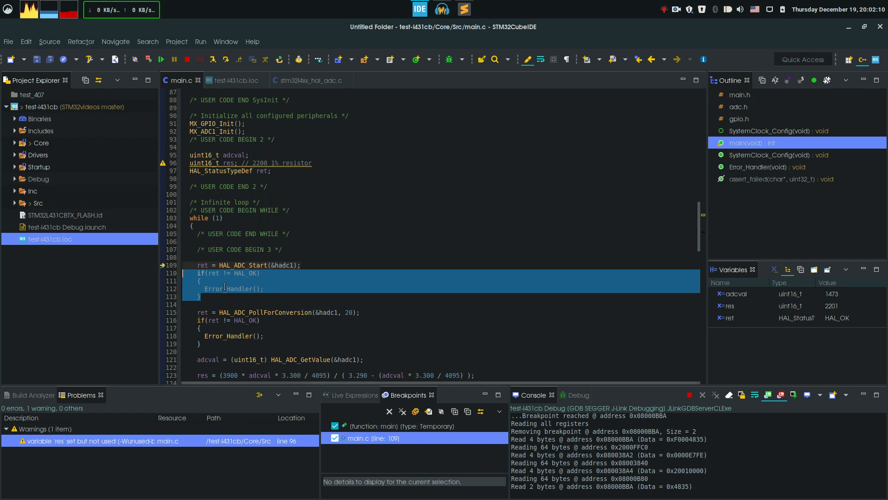
{"action": "left_click", "coordinate": [237, 307]}
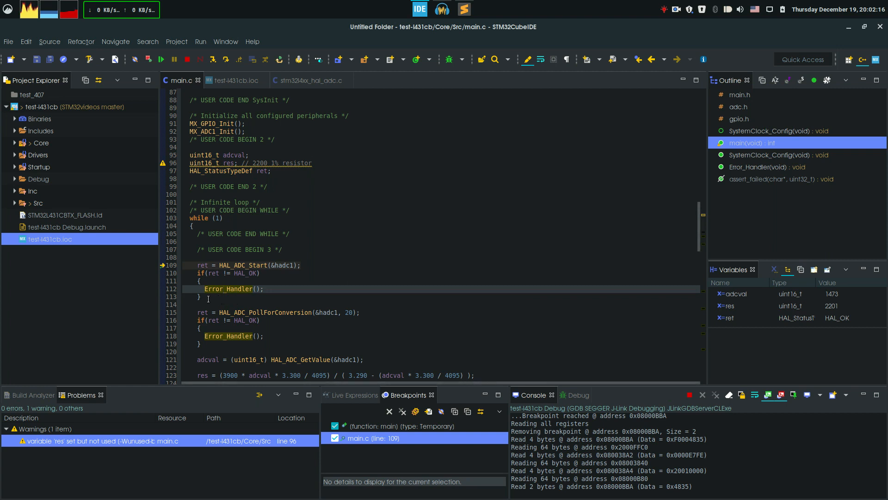
Review the while loop's polling, Error_Handler call and resistance calculation
{"action": "scroll", "scroll_direction": "down", "scroll_amount": 3}
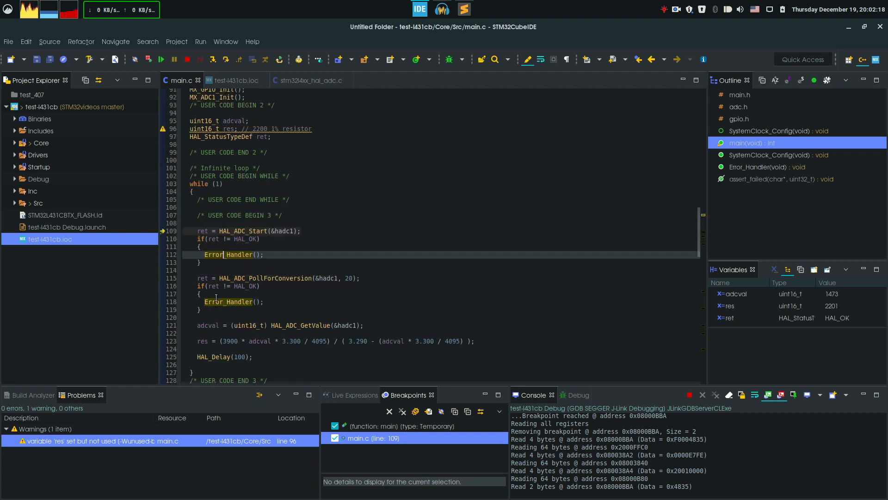
{"action": "scroll", "scroll_direction": "down", "scroll_amount": 3}
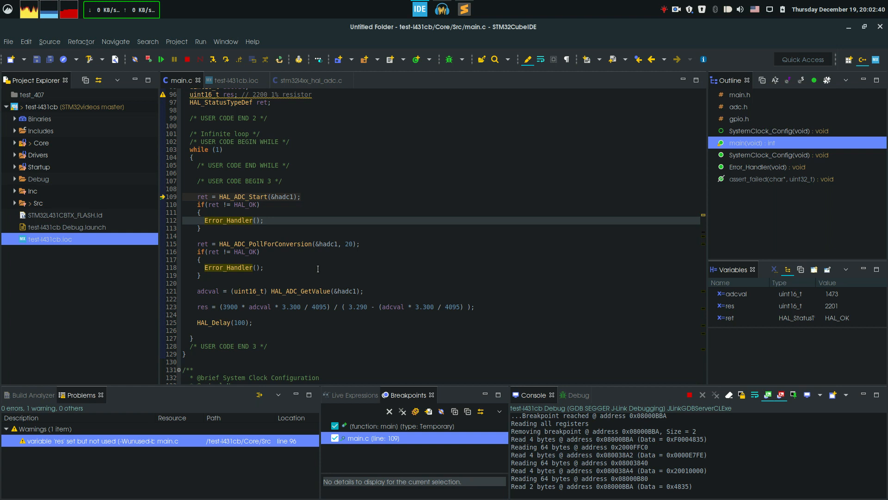
{"action": "left_click", "coordinate": [224, 220]}
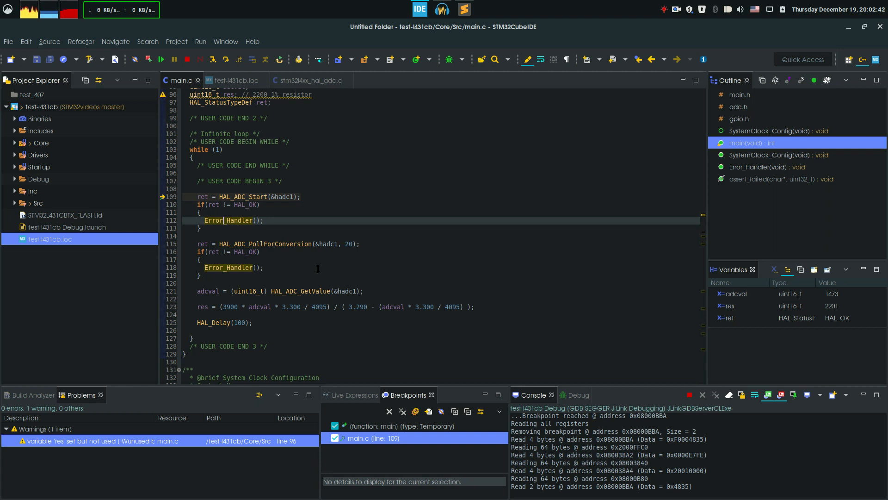
{"action": "mouse_move", "coordinate": [297, 271]}
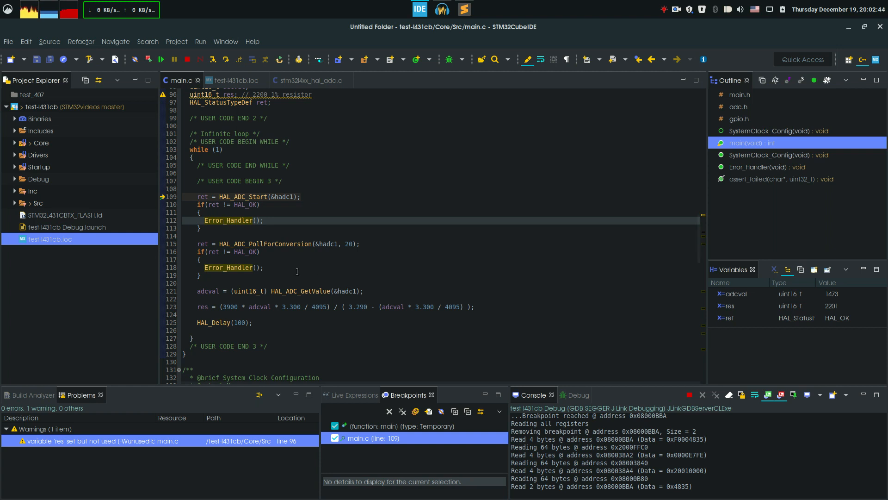
{"action": "scroll", "scroll_direction": "down", "scroll_amount": 3}
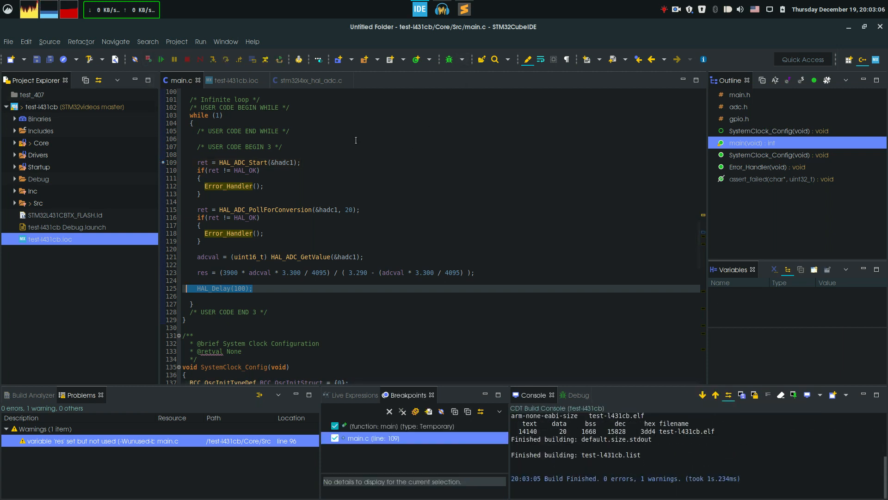
Debug the firmware to the loop's delay line, reading adcval 1414 and res 2066
{"action": "left_click", "coordinate": [147, 59]}
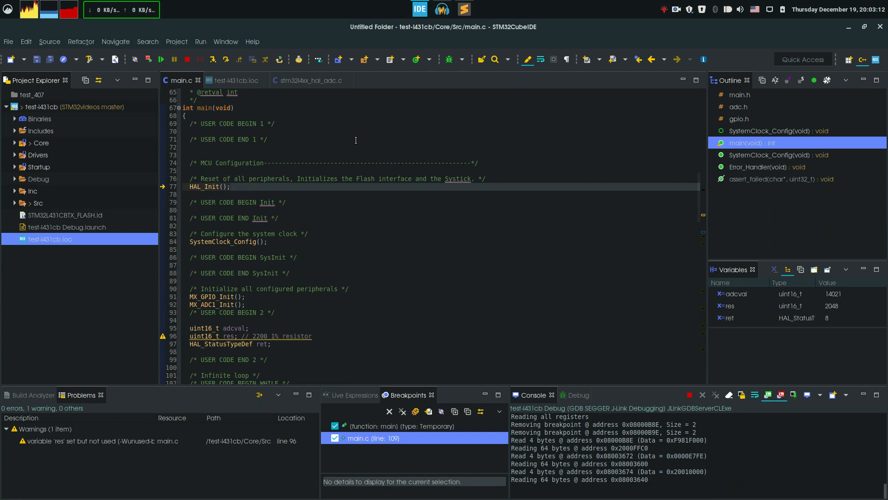
{"action": "scroll", "scroll_direction": "down", "scroll_amount": 3}
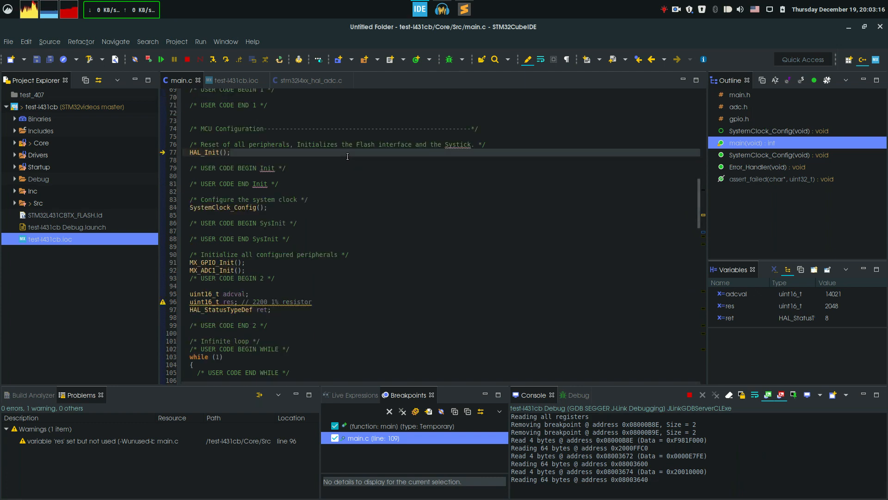
{"action": "scroll", "scroll_direction": "down", "scroll_amount": 3}
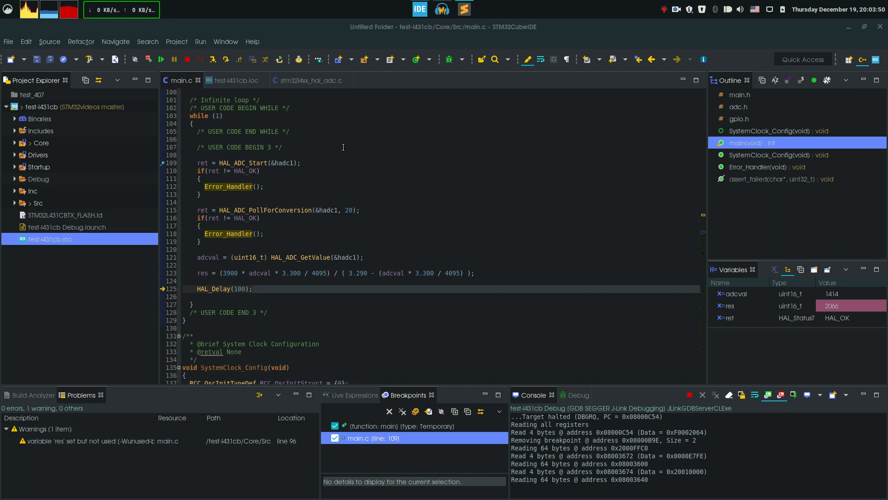
{"action": "scroll", "scroll_direction": "up", "scroll_amount": 3}
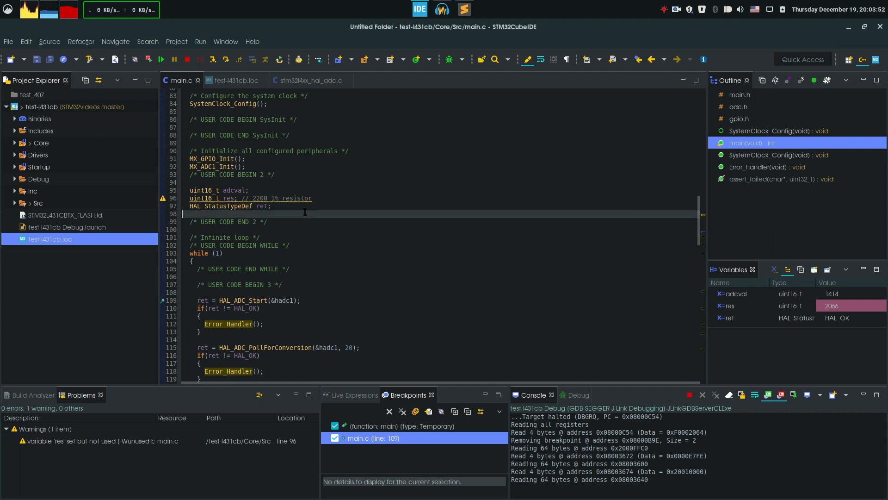
Add HAL_ADCEx_Calibration_Start(&hadc1, ADC_SINGLE_ENDED) with Error_Handler check and HAL_Delay(10) before the loop
{"action": "key", "text": "Return"}
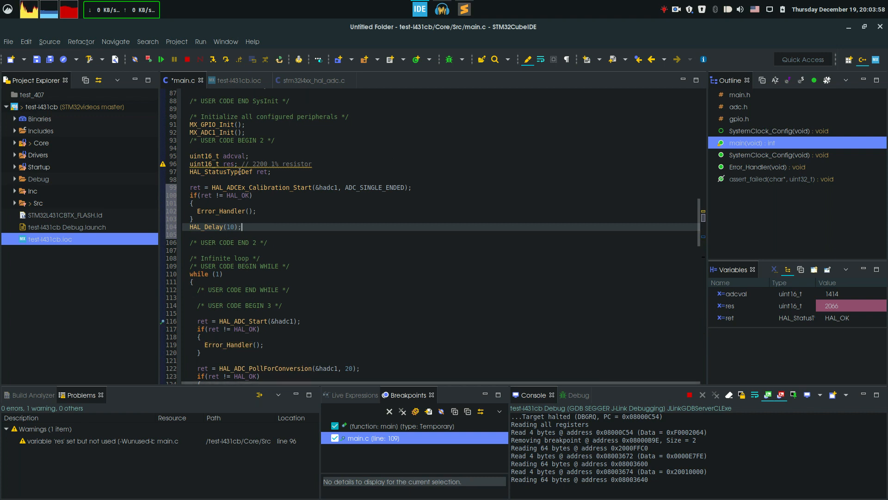
{"action": "mouse_move", "coordinate": [347, 166]}
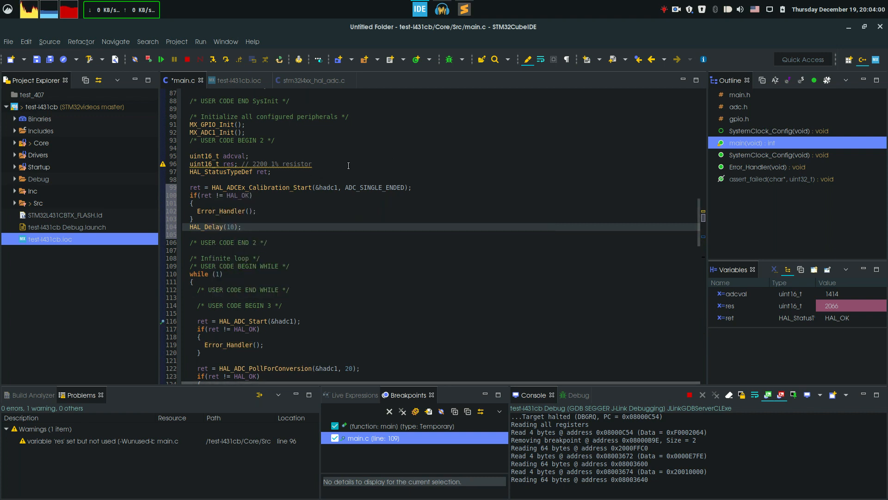
{"action": "mouse_move", "coordinate": [380, 188]}
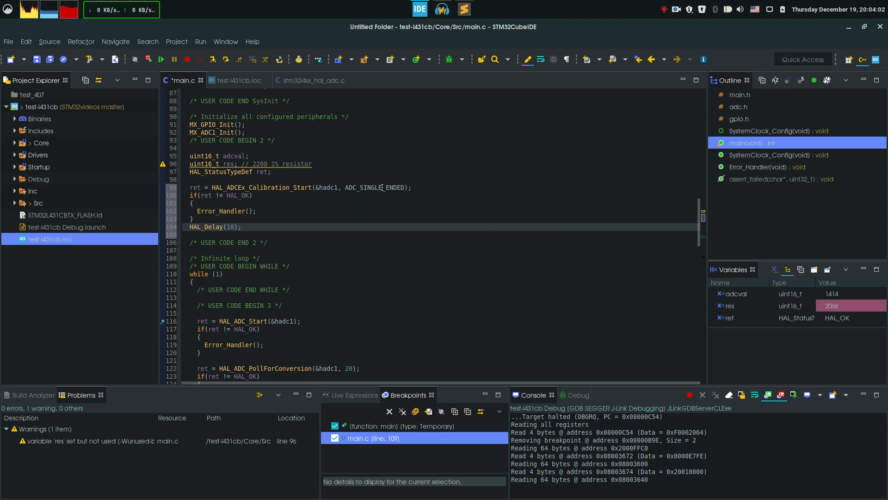
{"action": "mouse_move", "coordinate": [383, 186]}
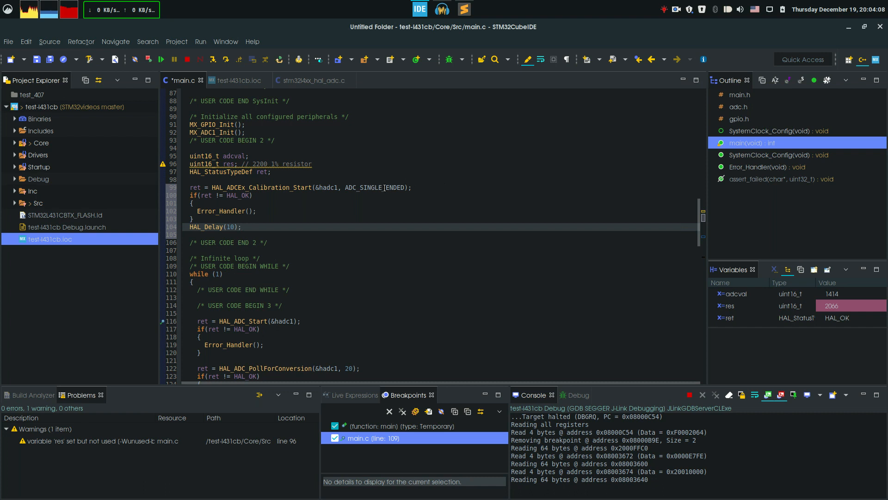
{"action": "mouse_move", "coordinate": [382, 159]}
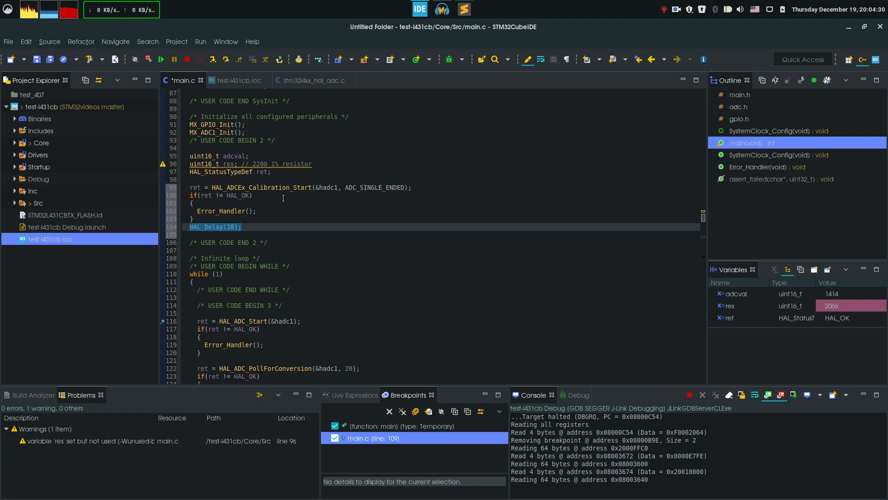
{"action": "scroll", "scroll_direction": "down", "scroll_amount": 3}
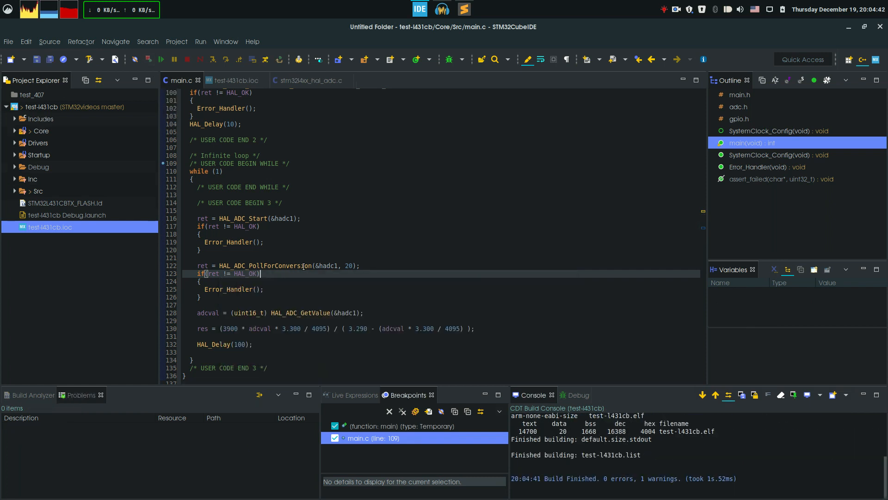
Debug the calibrated firmware and resume into the loop, reading adcval 1473
{"action": "left_click", "coordinate": [148, 59]}
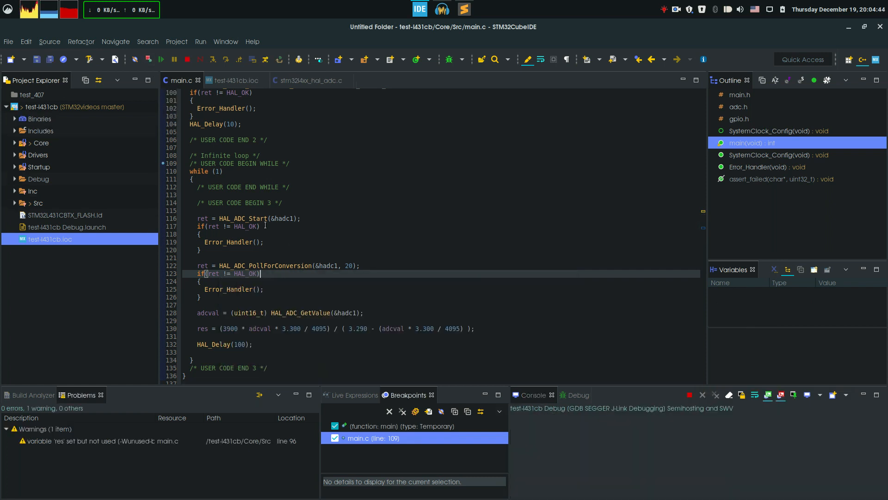
{"action": "left_click", "coordinate": [161, 59]}
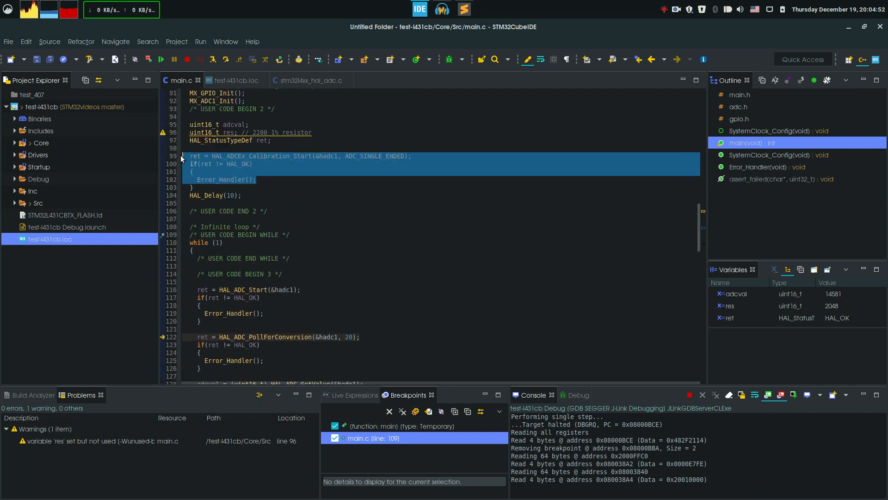
{"action": "mouse_move", "coordinate": [262, 225]}
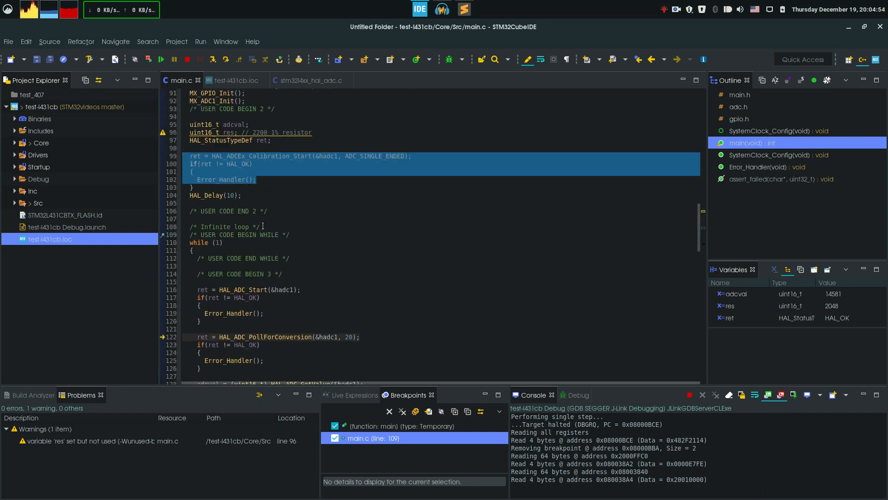
{"action": "scroll", "scroll_direction": "down", "scroll_amount": 3}
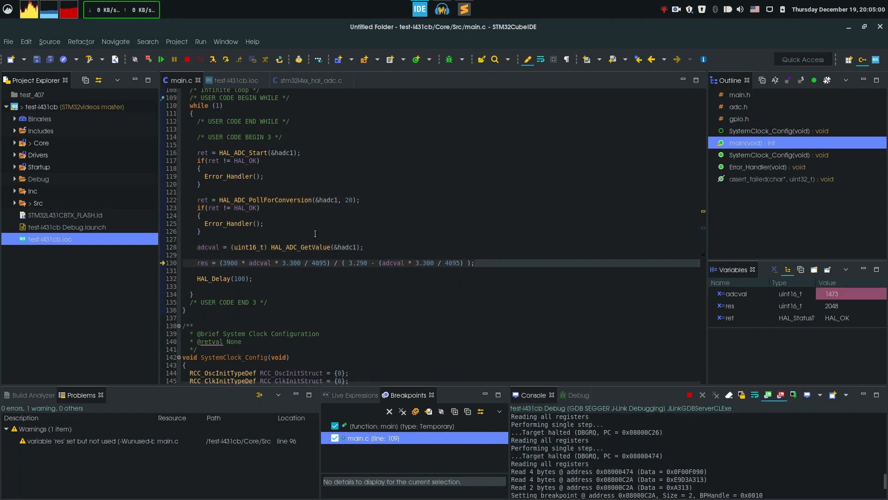
Step over the resistance calculation so res reads 2201 alongside adcval 1473
{"action": "left_click", "coordinate": [225, 59]}
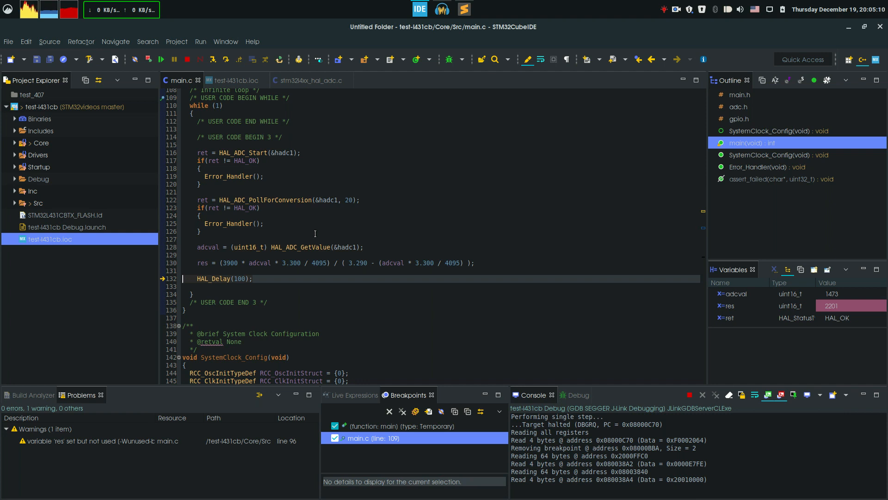
{"action": "scroll", "scroll_direction": "up", "scroll_amount": 3}
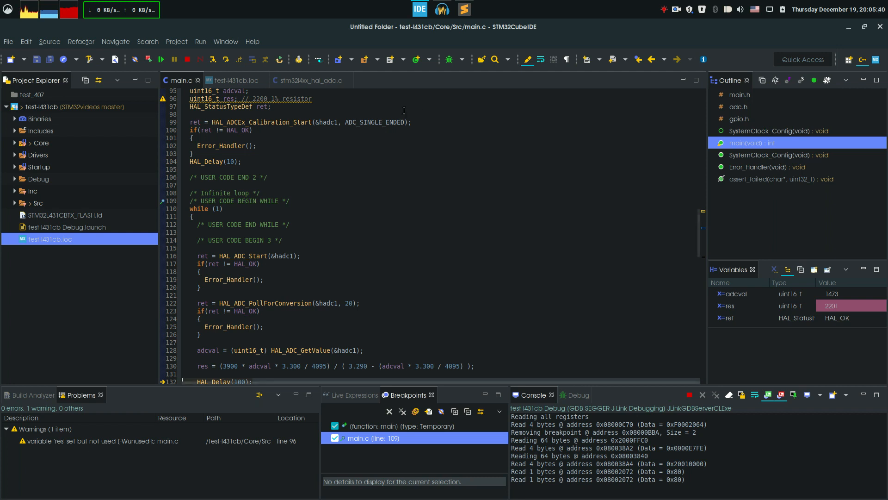
{"action": "mouse_move", "coordinate": [243, 131]}
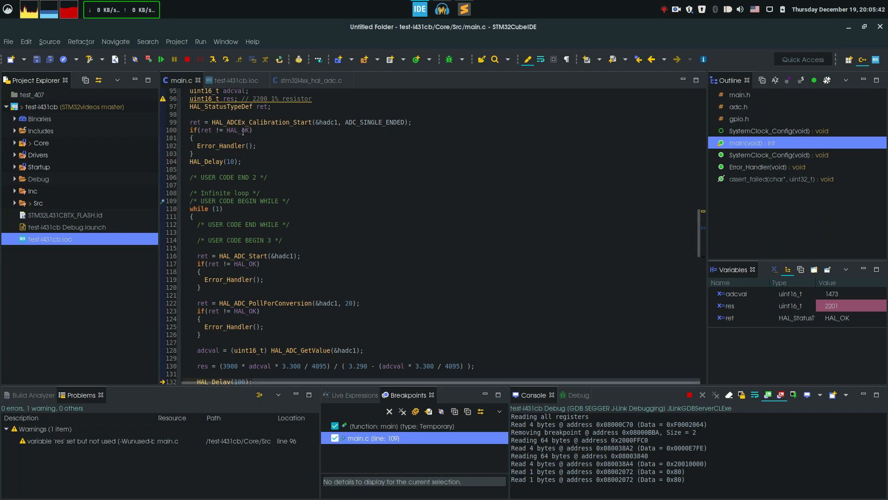